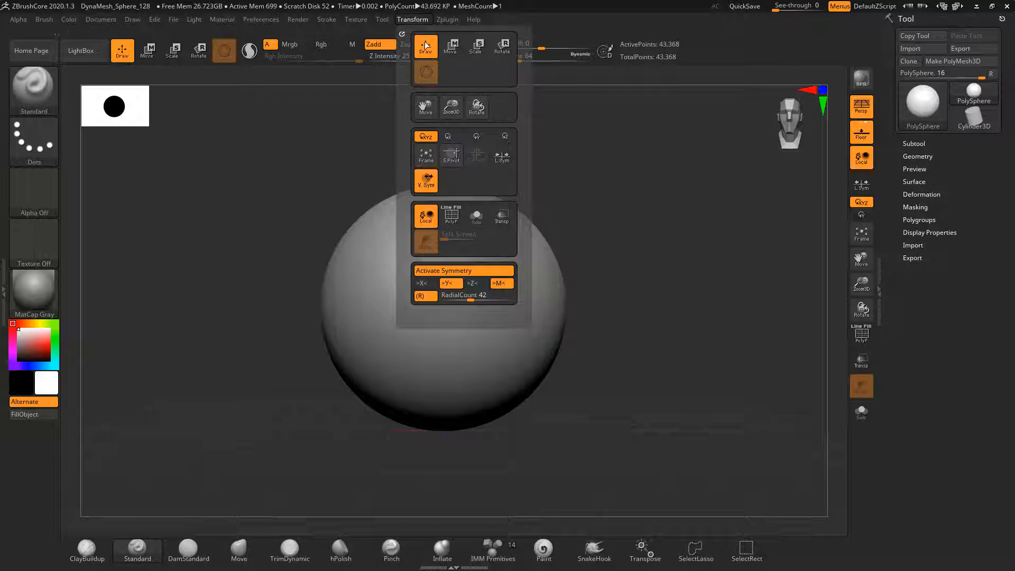
Turn on radial symmetry (RadialCount 42) and sculpt raised rings onto the DynaMesh sphere
click(447, 283)
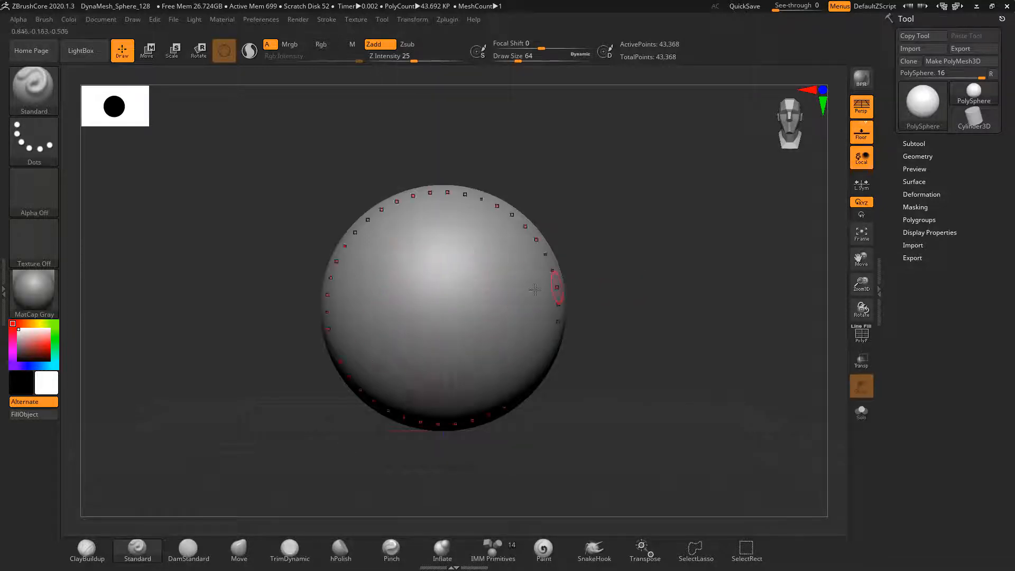
drag(556, 288, 511, 296)
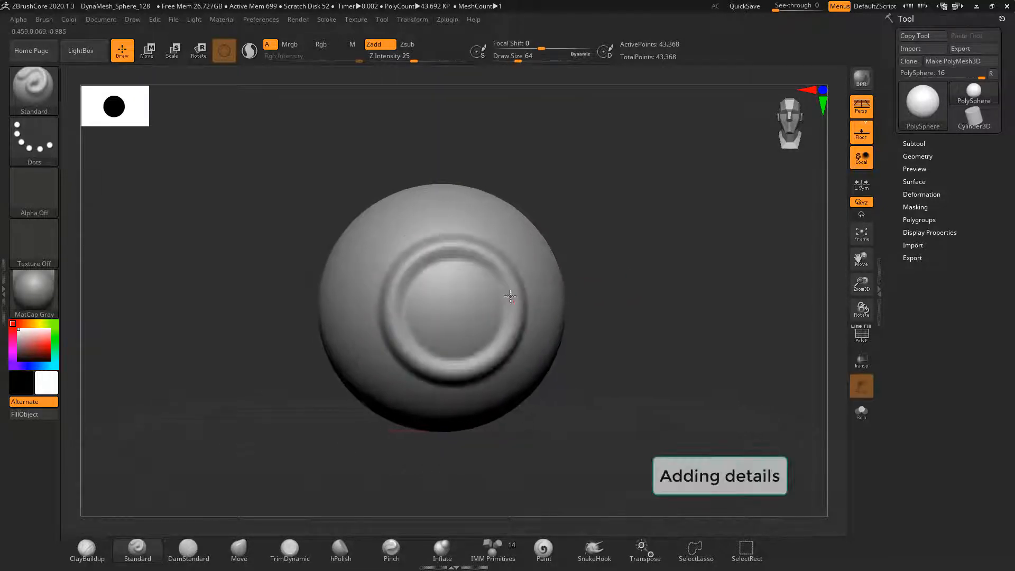
drag(511, 296, 453, 324)
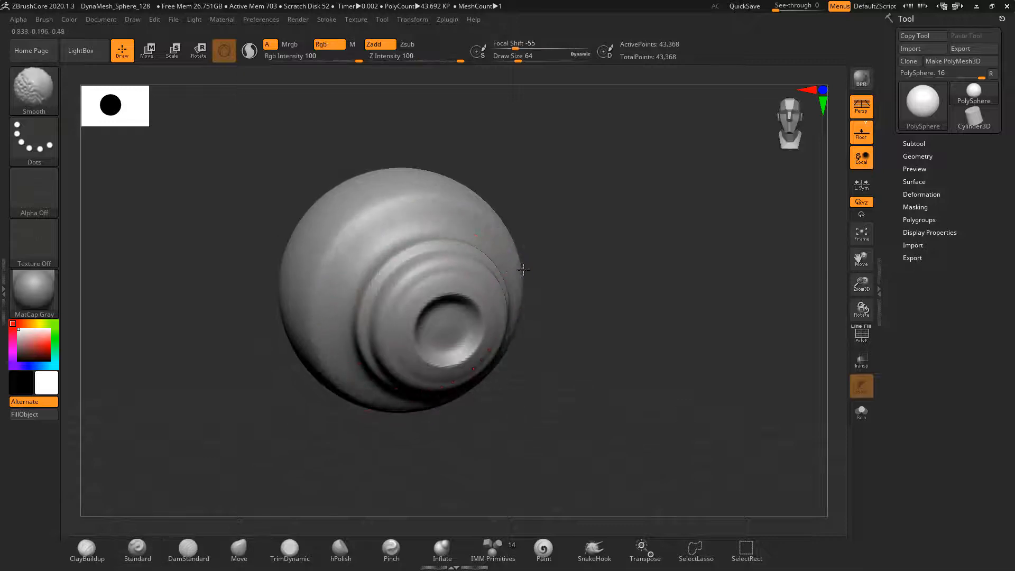
click(917, 156)
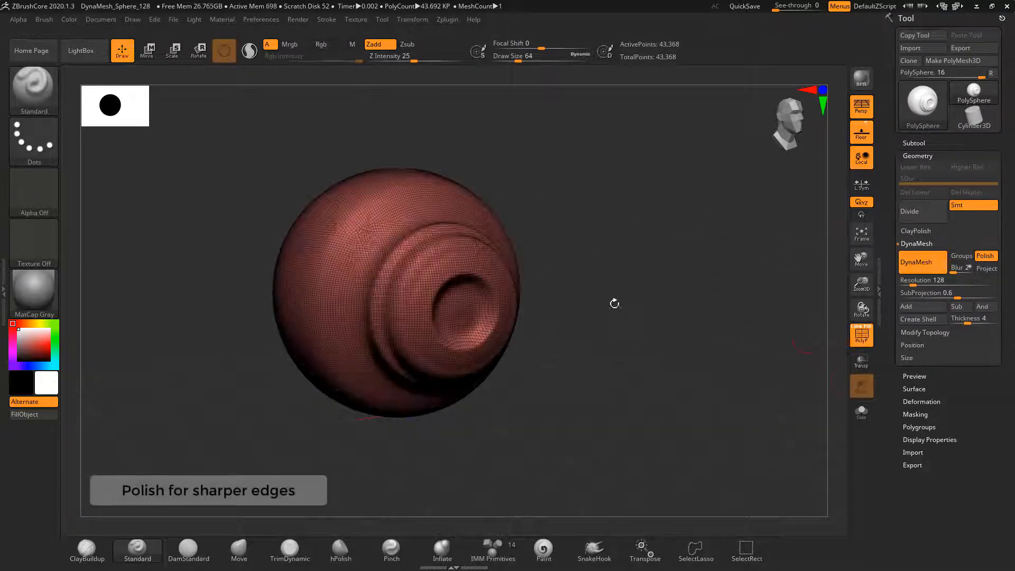
Ctrl-drag on the canvas to DynaMesh the ringed sphere with Polish enabled
drag(401, 291, 482, 323)
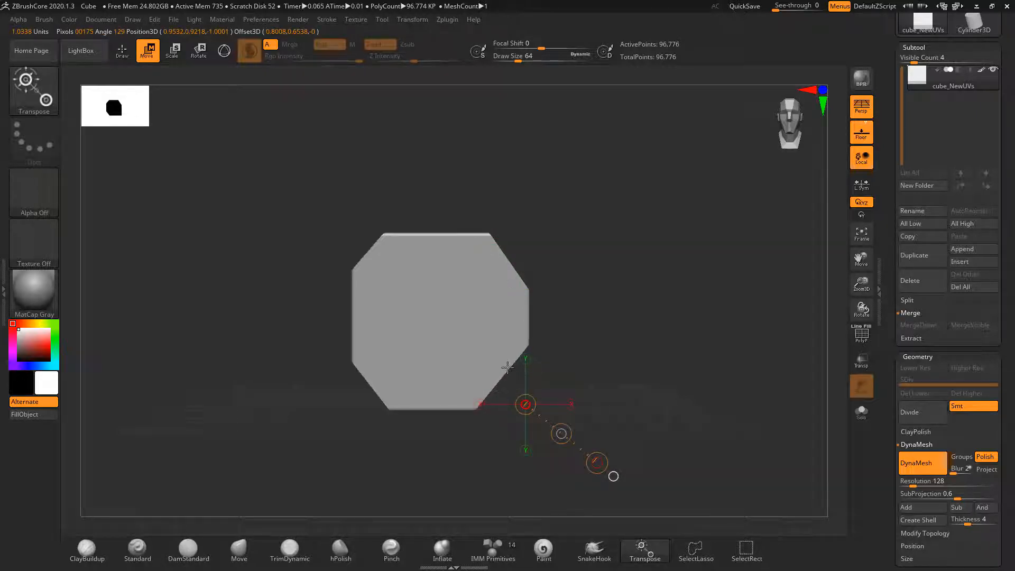
Insert a Cylinder3D subtool from the 3D Meshes menu at the block's centre
click(223, 51)
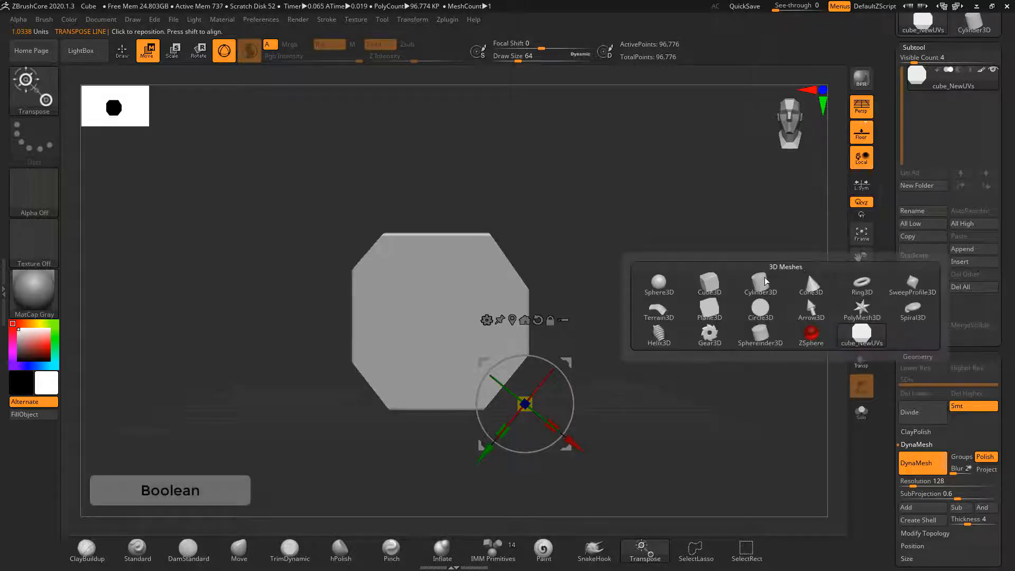
click(760, 279)
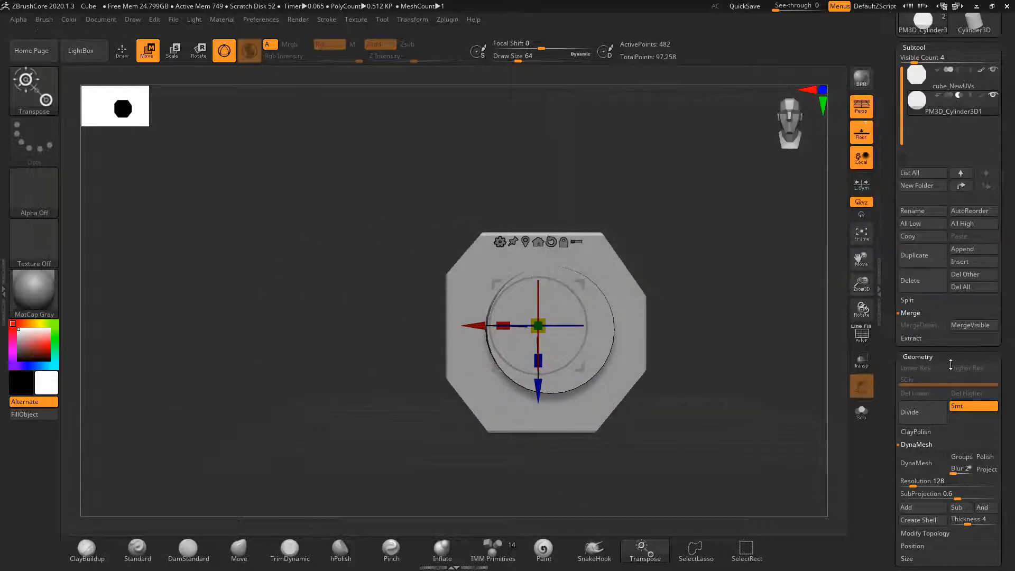
Set the cylinder to Subtract and Merge Down into the octagonal block, confirming with OK
click(914, 461)
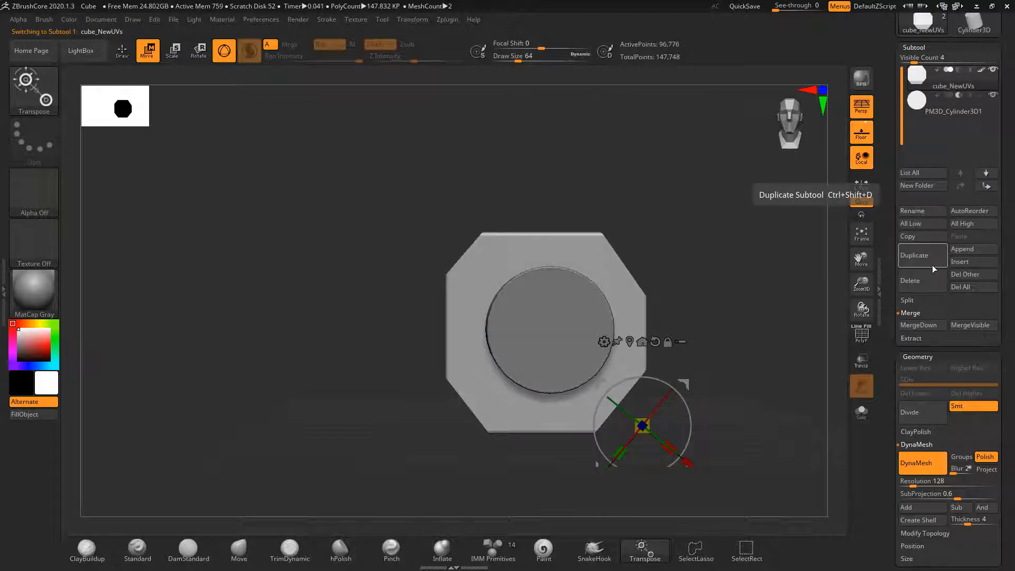
click(921, 324)
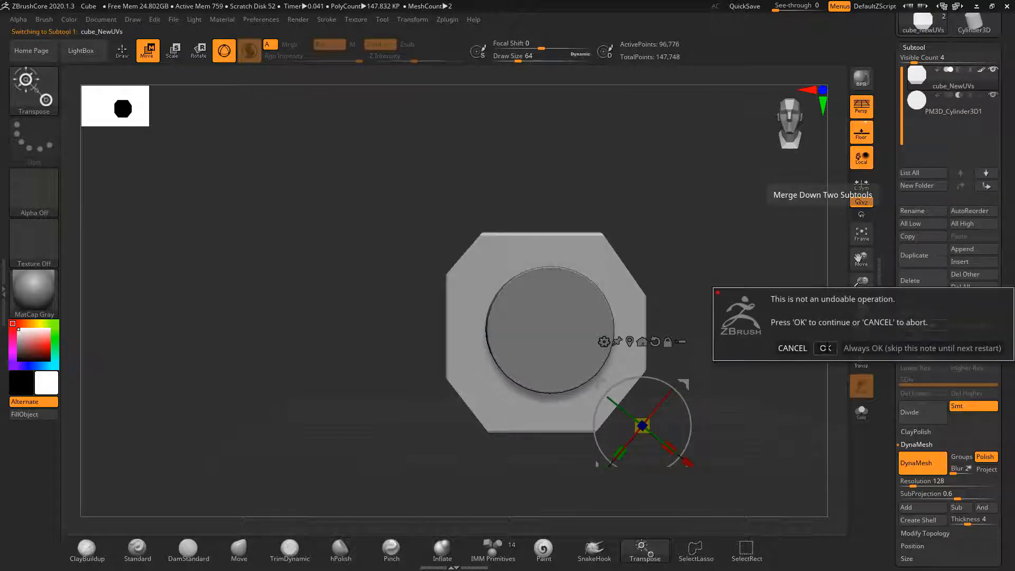
click(824, 348)
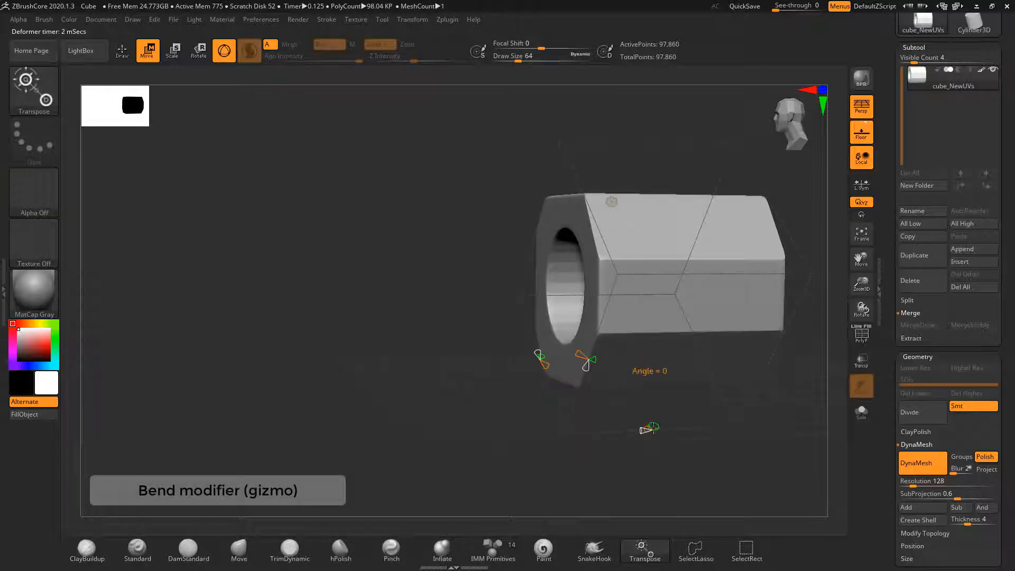
Drag the Bend Arc deformer handle to curve the tube, then accept the bend
drag(647, 427, 655, 472)
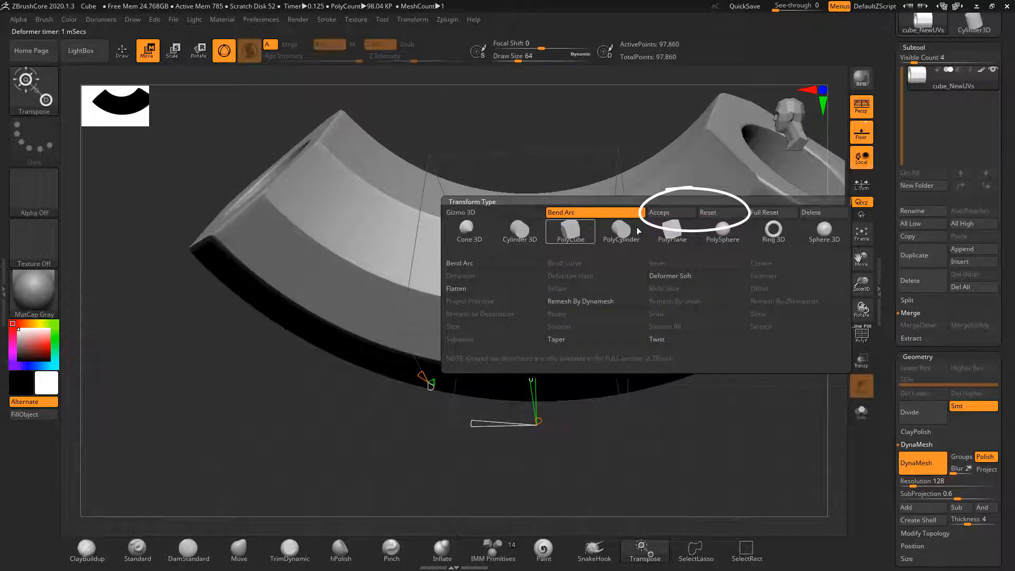
click(659, 213)
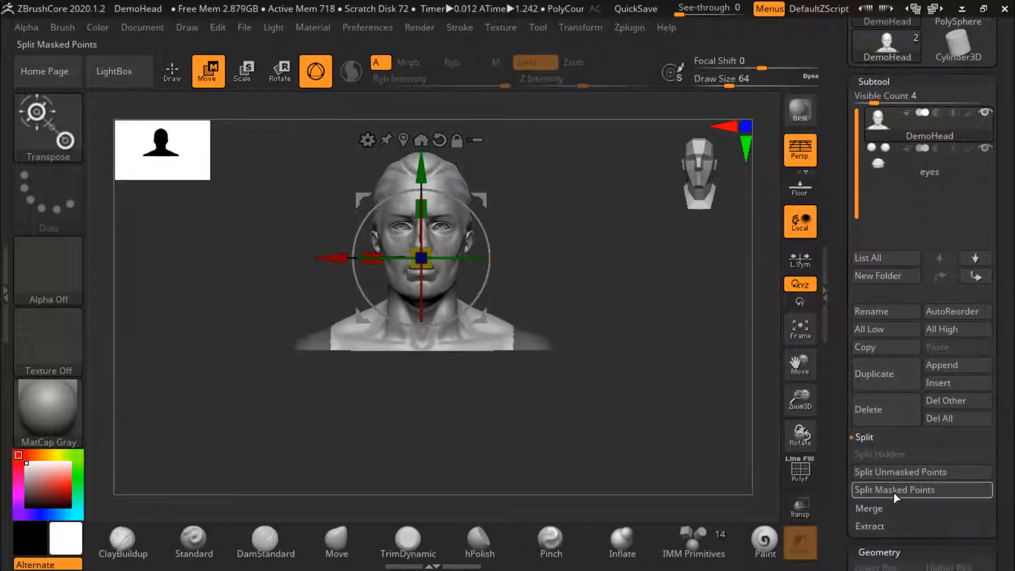
Split Masked Points into DemoHead1, select it, and delete that subtool
click(894, 489)
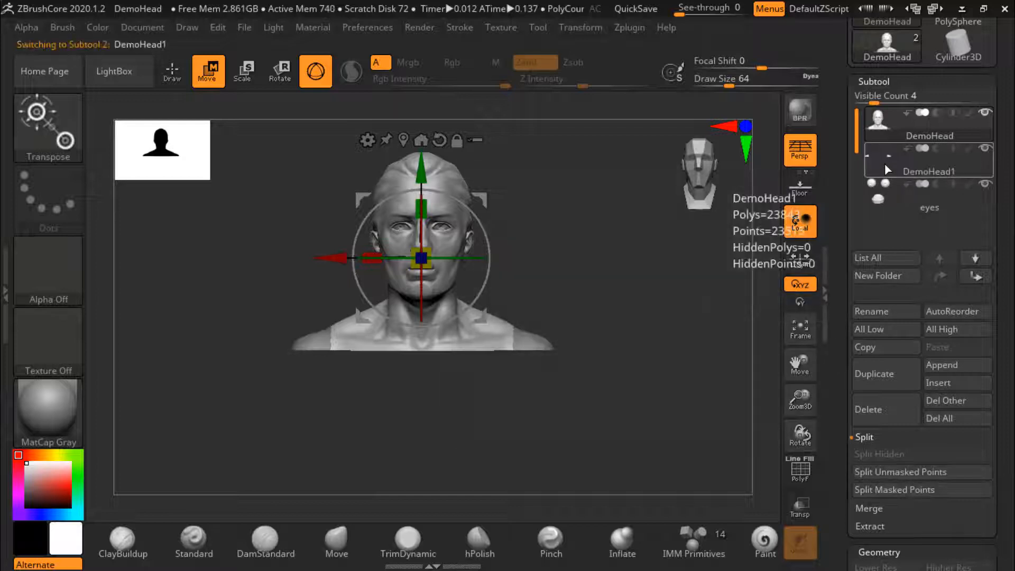
click(868, 409)
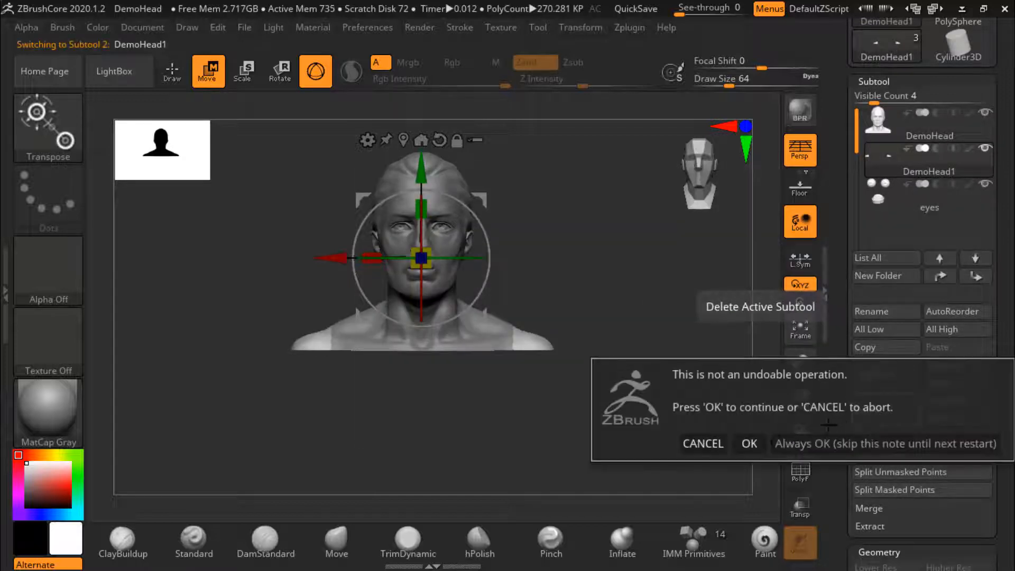
click(748, 444)
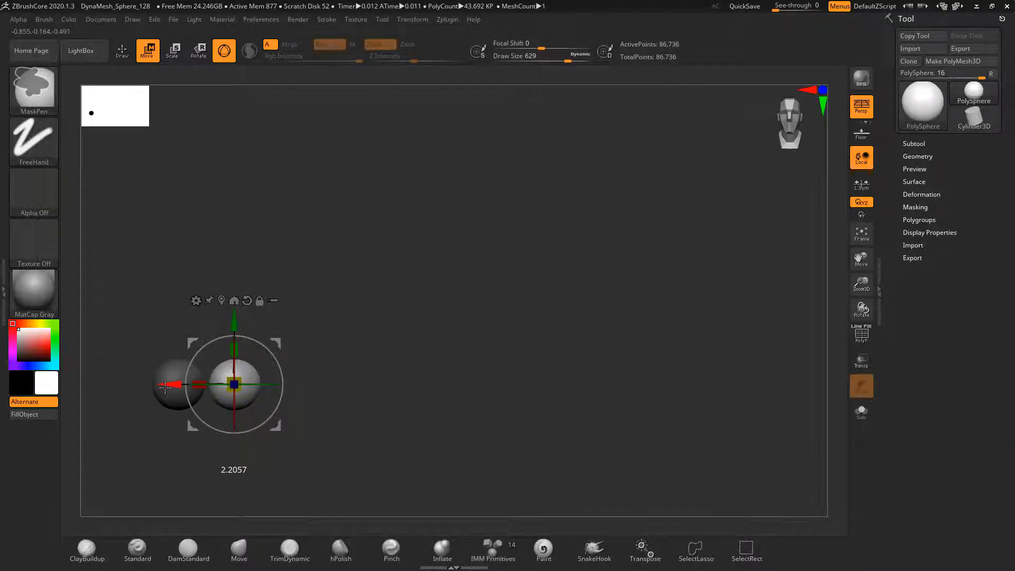
Ctrl-drag the gizmo's red axis to pull a sphere duplicate sideways
drag(233, 384, 360, 384)
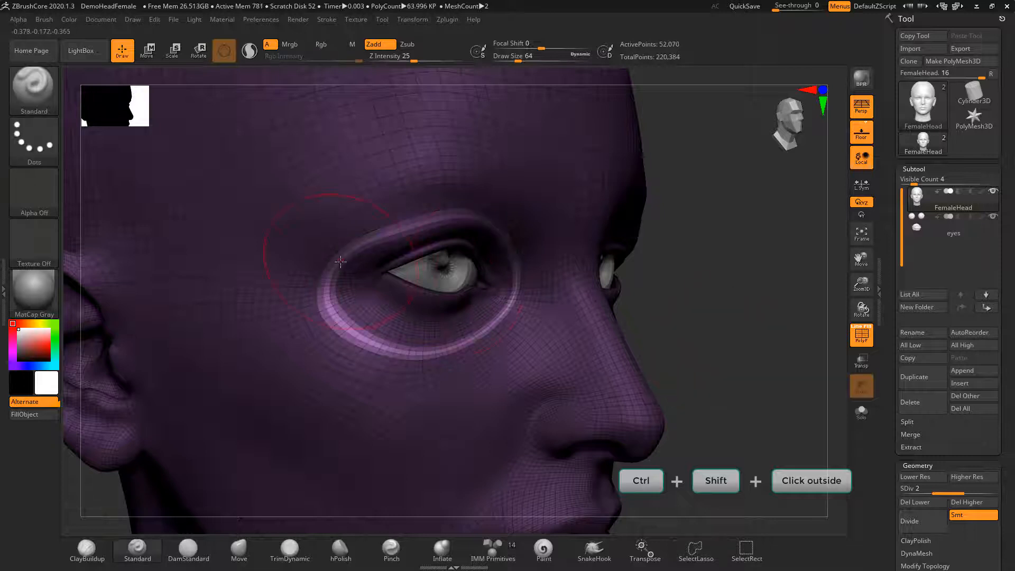
Unhide the head, then move the unmasked eye-ring polygroup with the gizmo
click(147, 50)
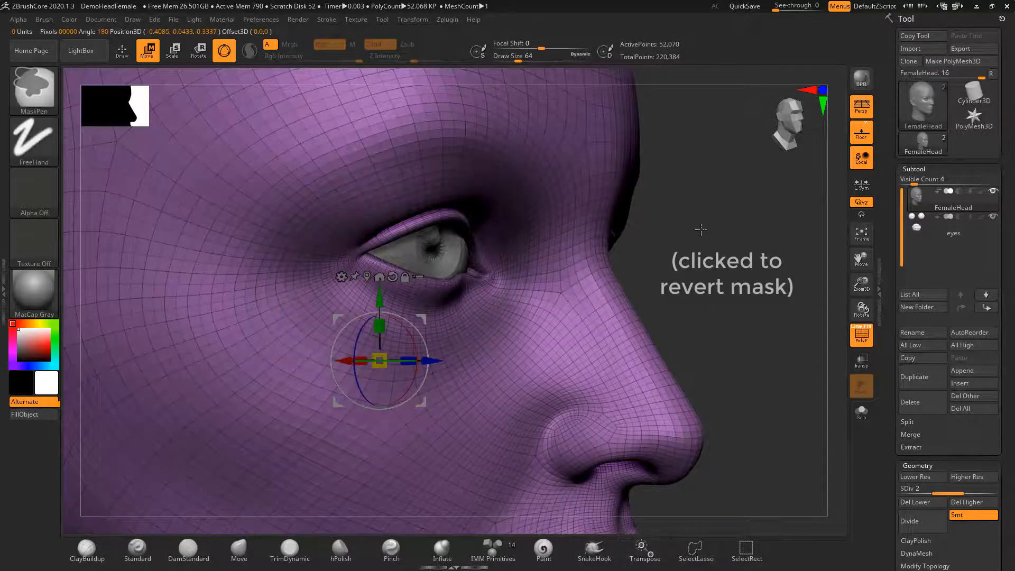
drag(378, 360, 449, 362)
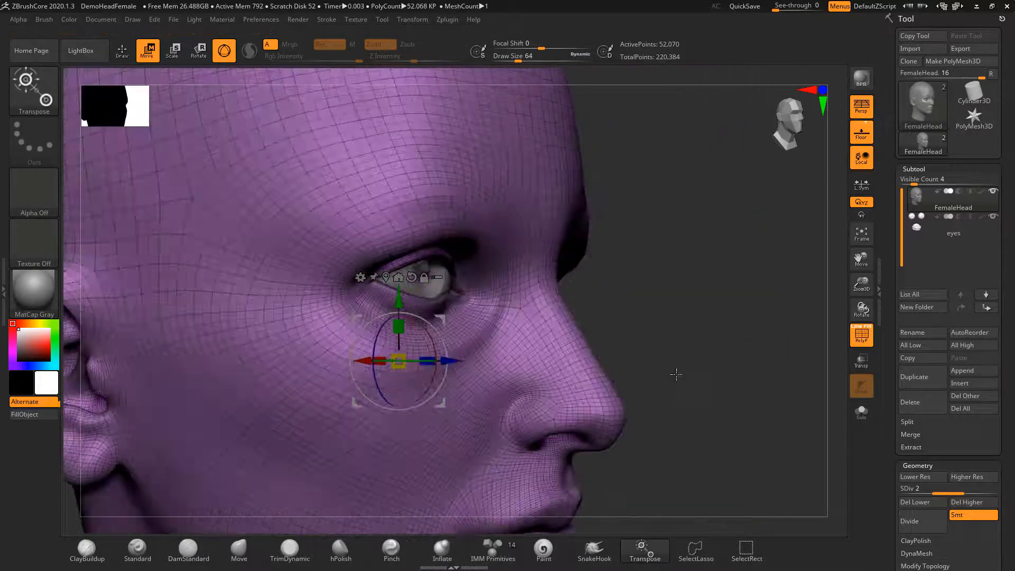
click(122, 50)
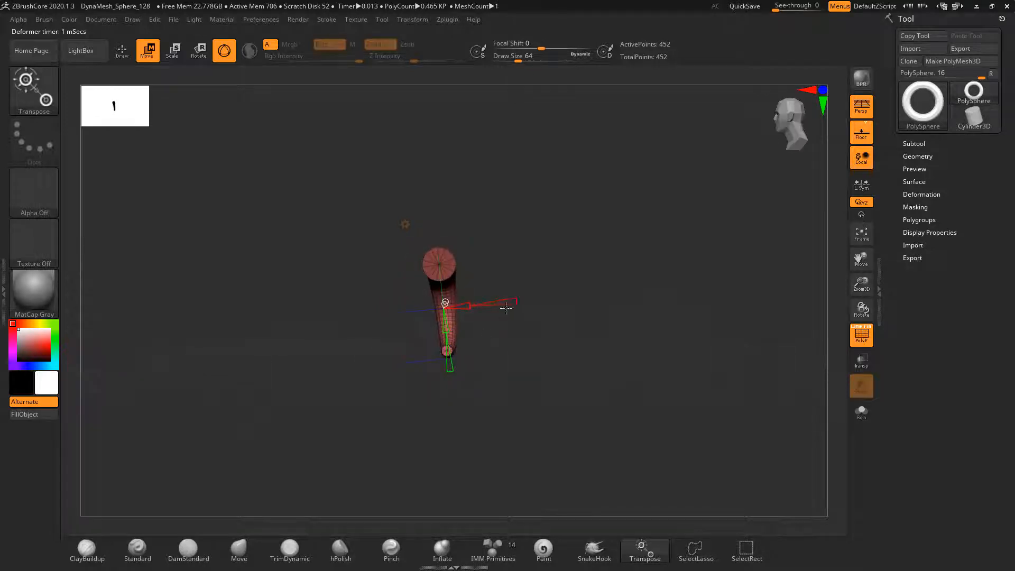
Curl the thin cylinder into a spiral with the deformer handle, then Divide it
drag(504, 309, 524, 303)
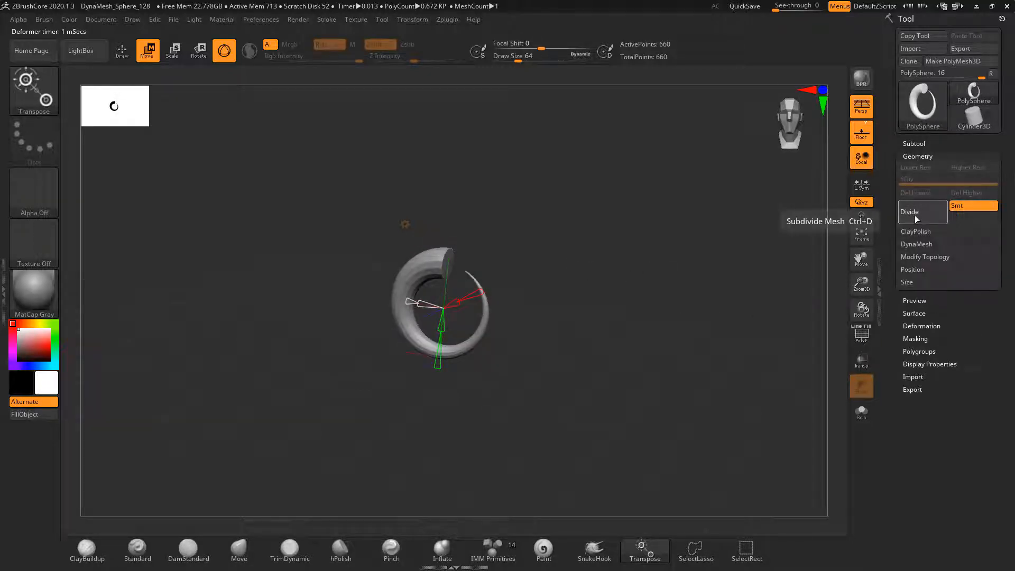
click(910, 212)
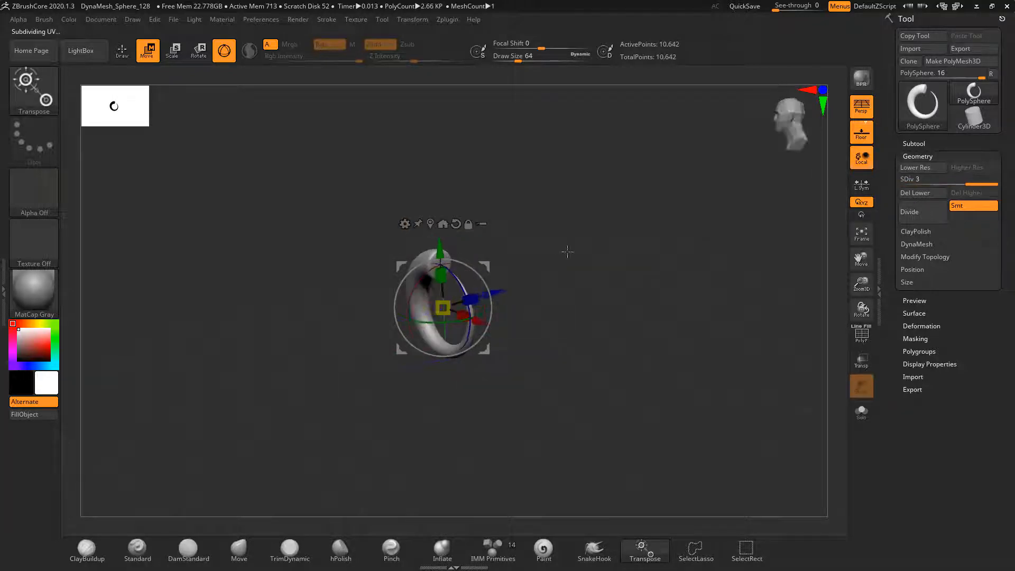
click(121, 50)
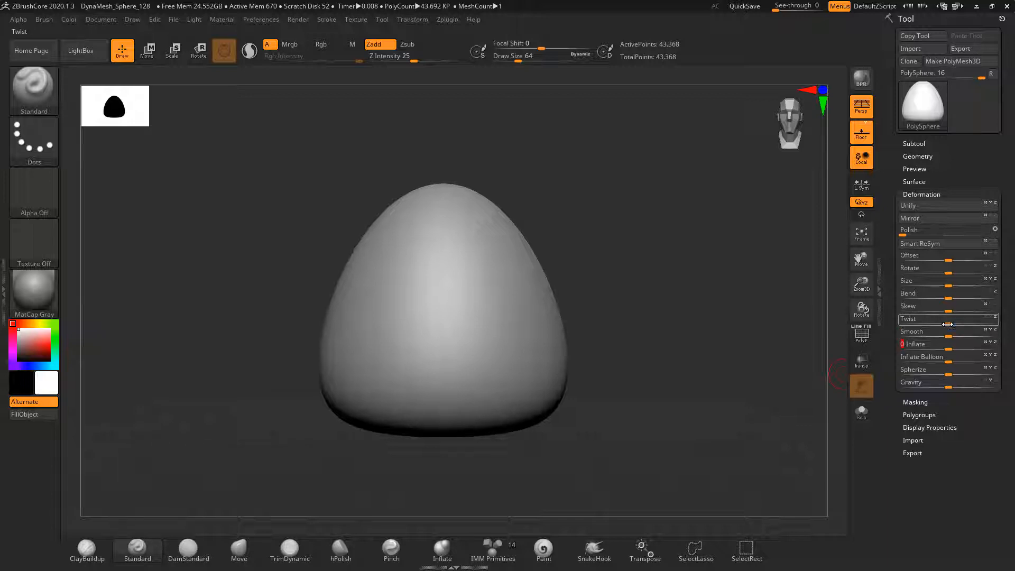
Drag the Tool > Deformation Twist slider to twist the rounded mesh
drag(935, 318, 983, 318)
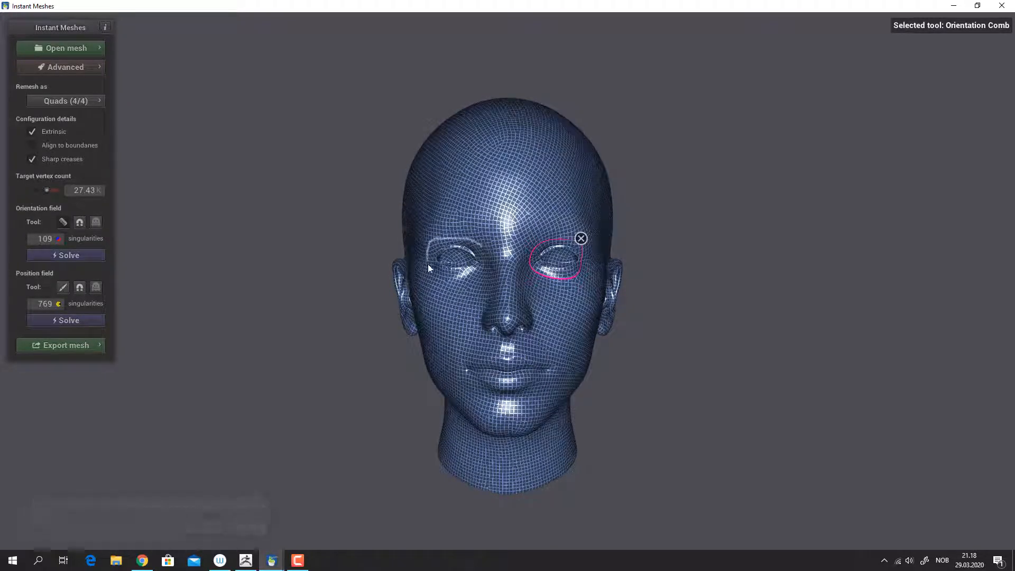
Solve the head's position field, extract the quad mesh, and view it in profile
click(65, 255)
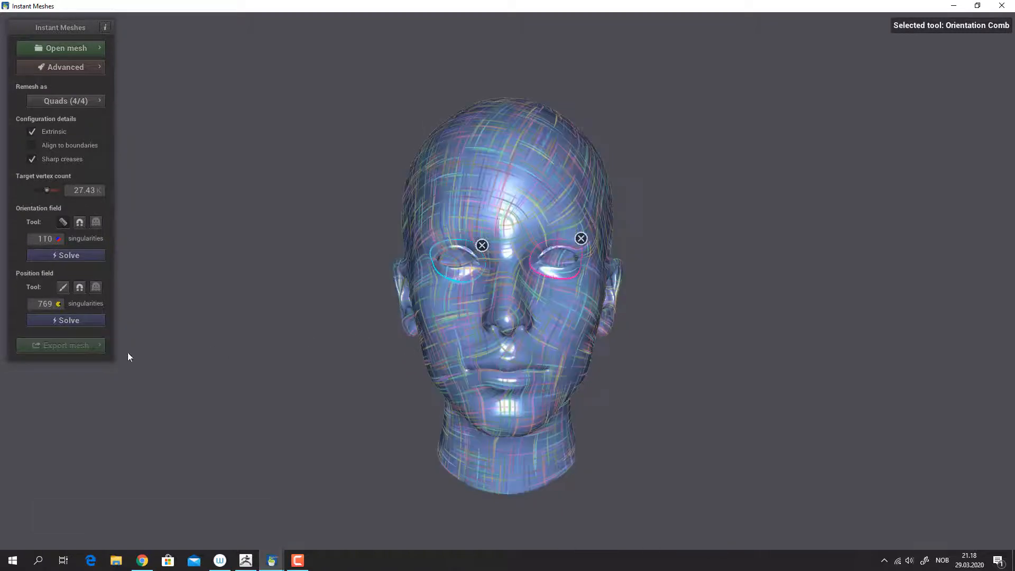
click(65, 320)
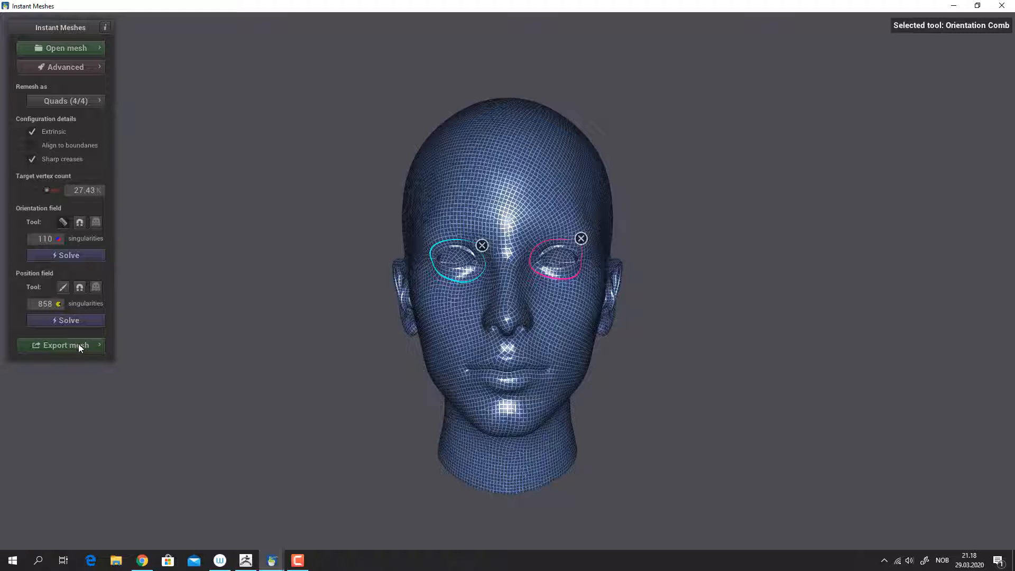
click(61, 344)
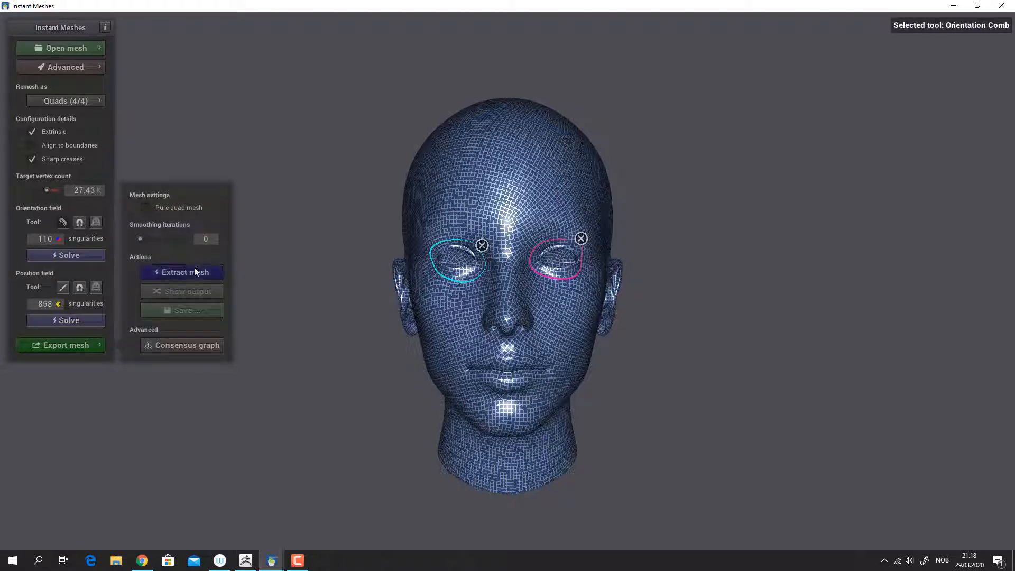
click(181, 271)
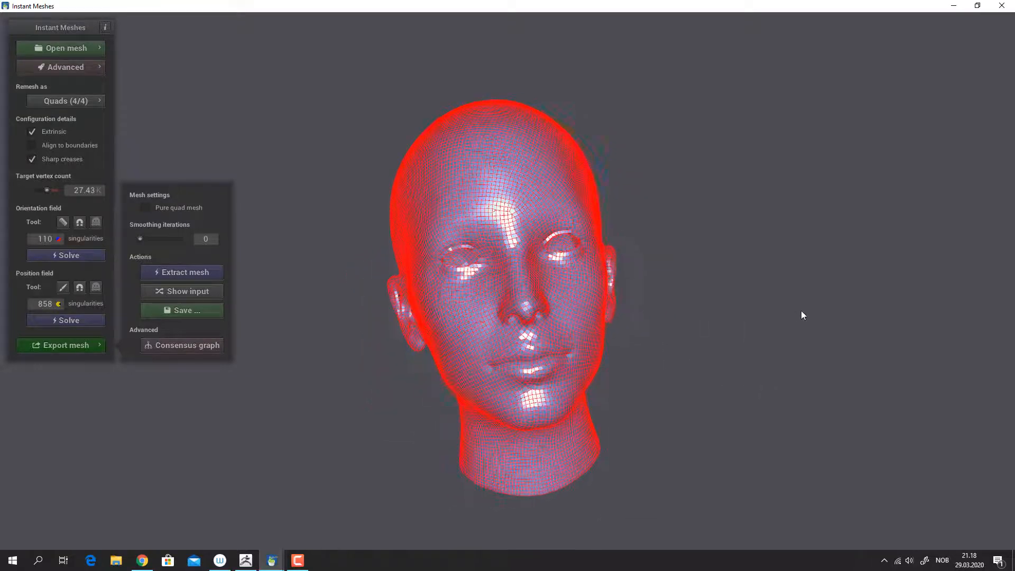
drag(801, 315, 640, 270)
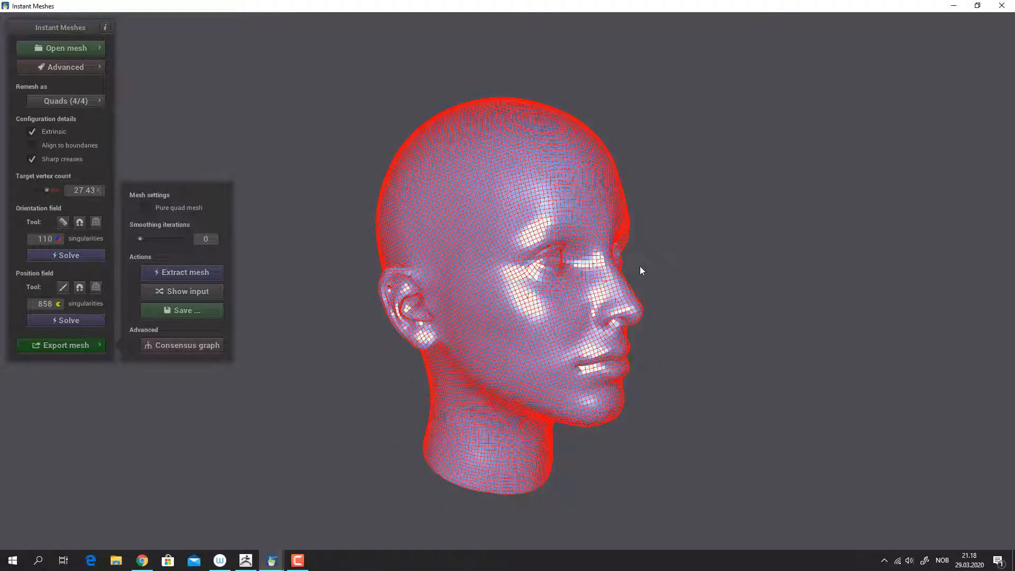
click(272, 559)
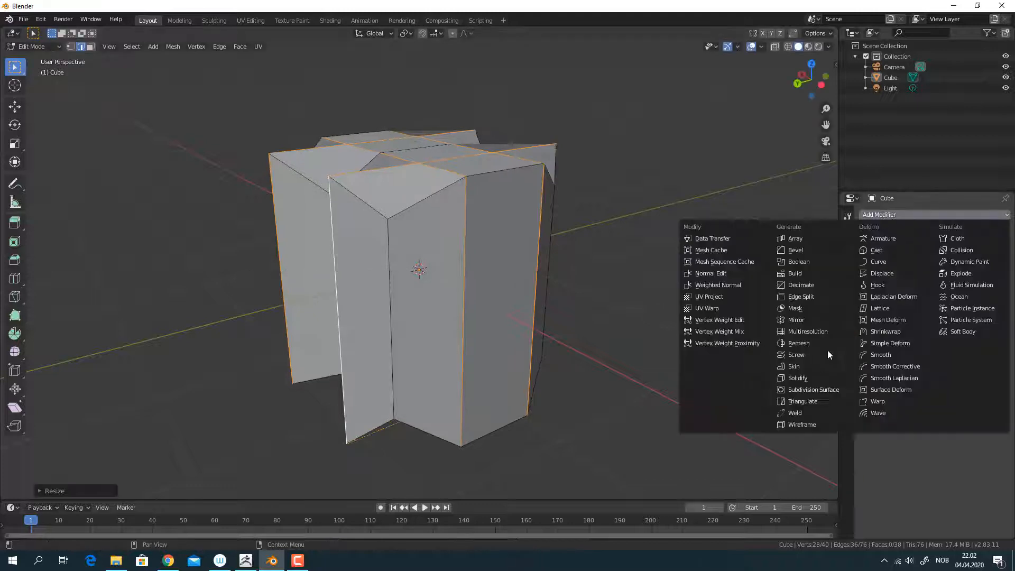
Add a Subdivision Surface modifier to the ridged cube and orbit to inspect the smoothing
click(813, 389)
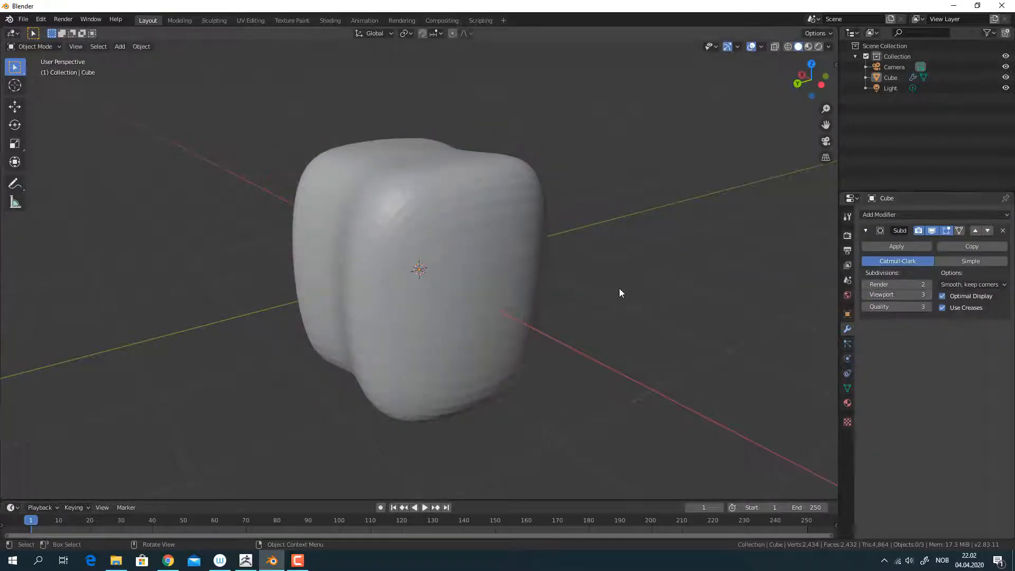
click(453, 269)
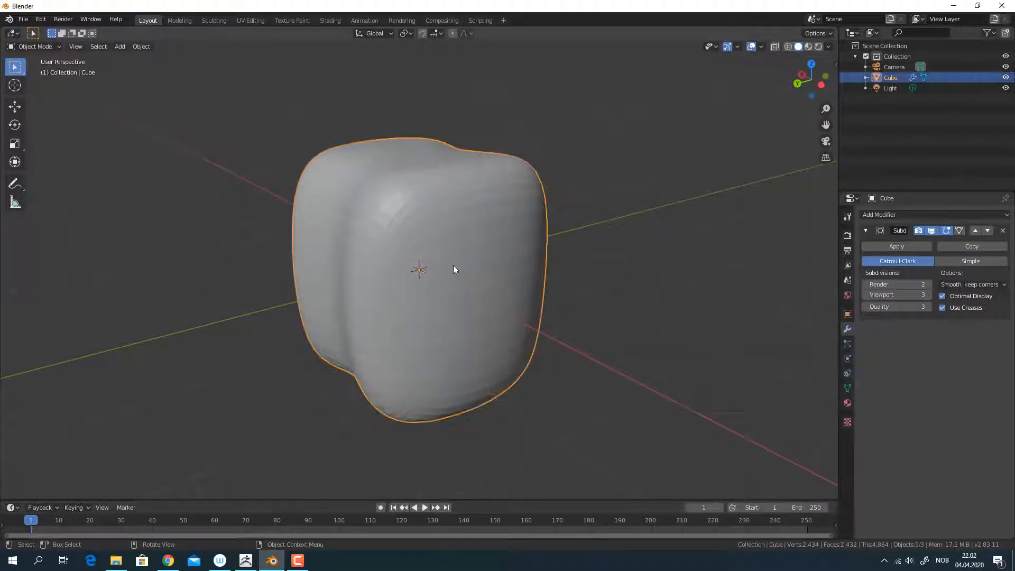
drag(453, 269, 662, 292)
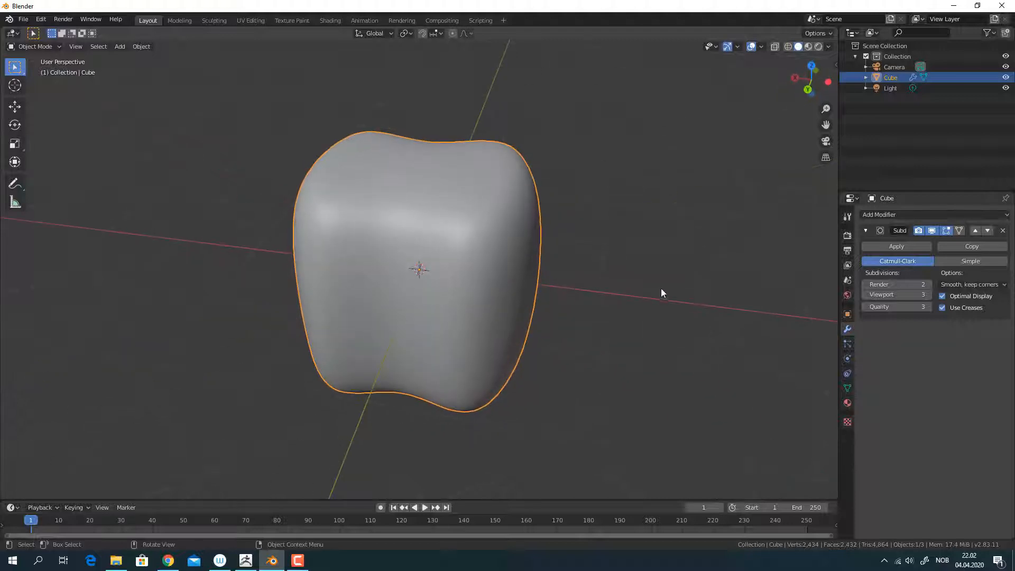
drag(662, 293, 566, 279)
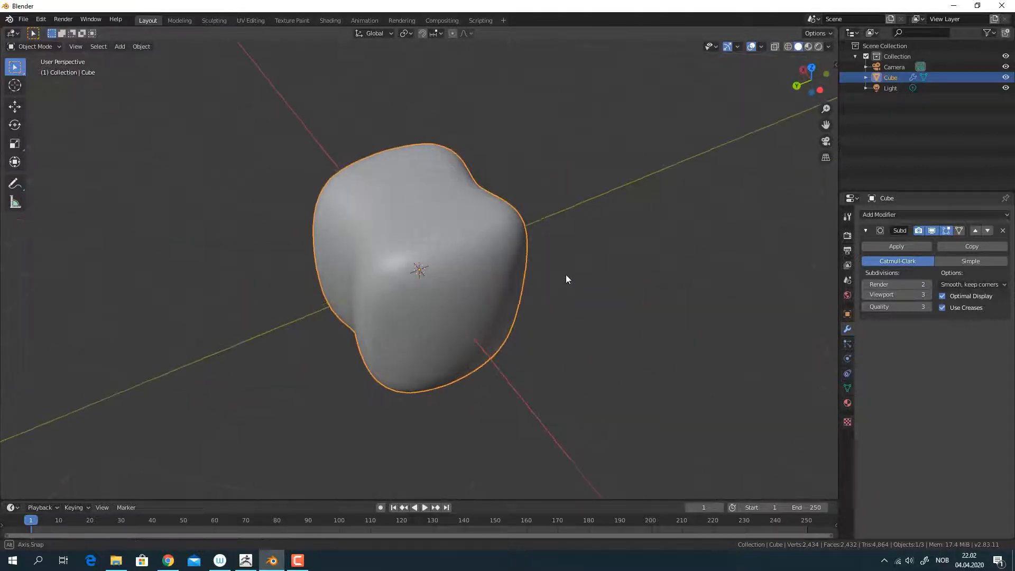
click(251, 20)
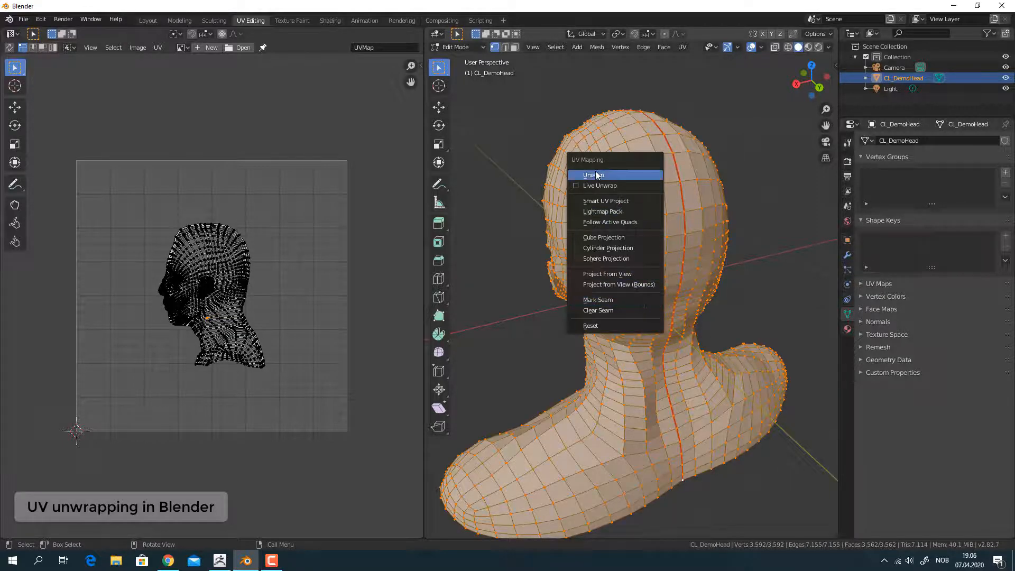
Choose Unwrap from the UV Mapping menu for the DemoHead mesh
click(591, 175)
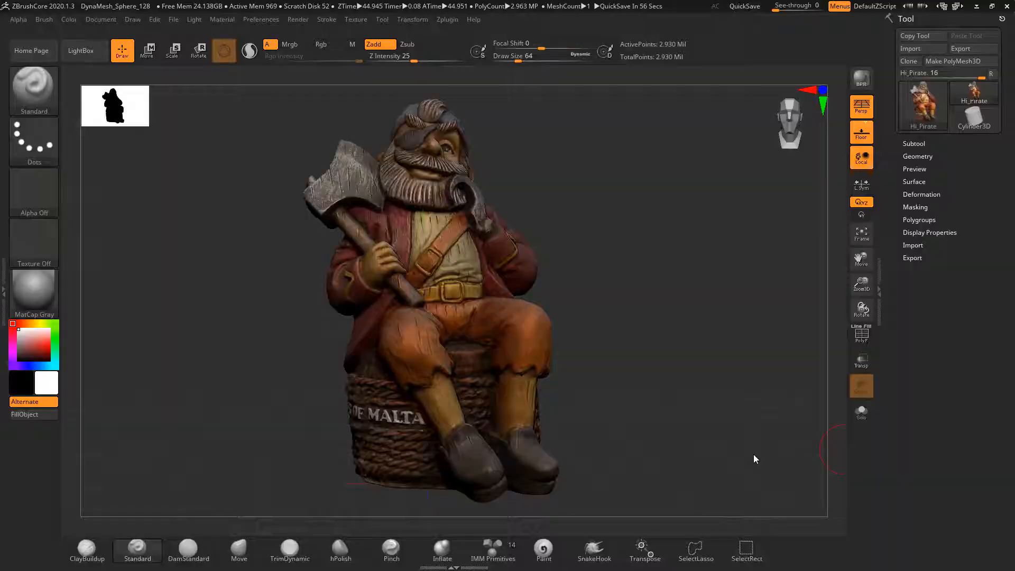
Switch from the Hi_Pirate figure to the six-sphere DynaMesh tool
click(446, 19)
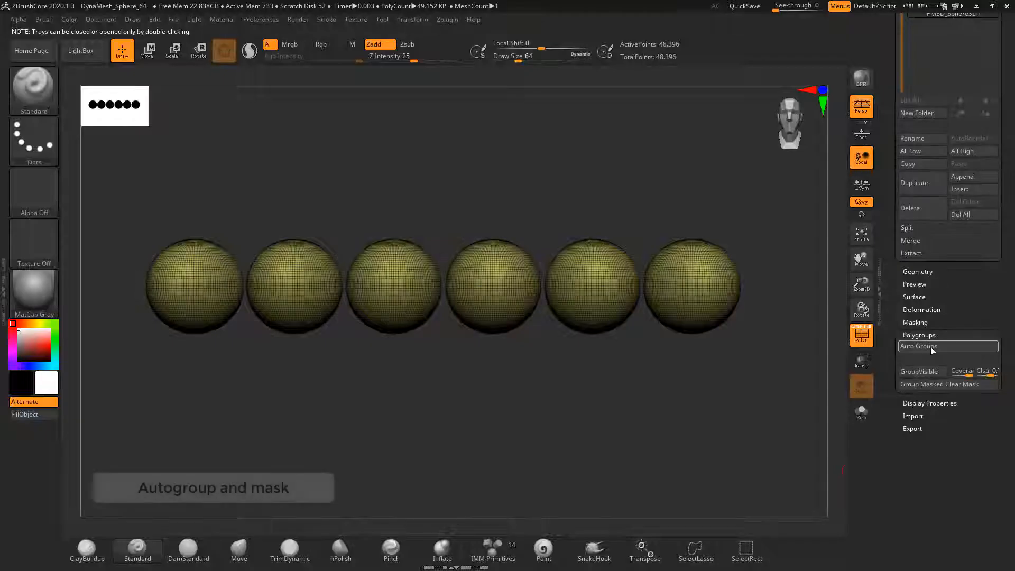
Auto Group the six spheres, isolate groups, and move the red sphere down
click(918, 346)
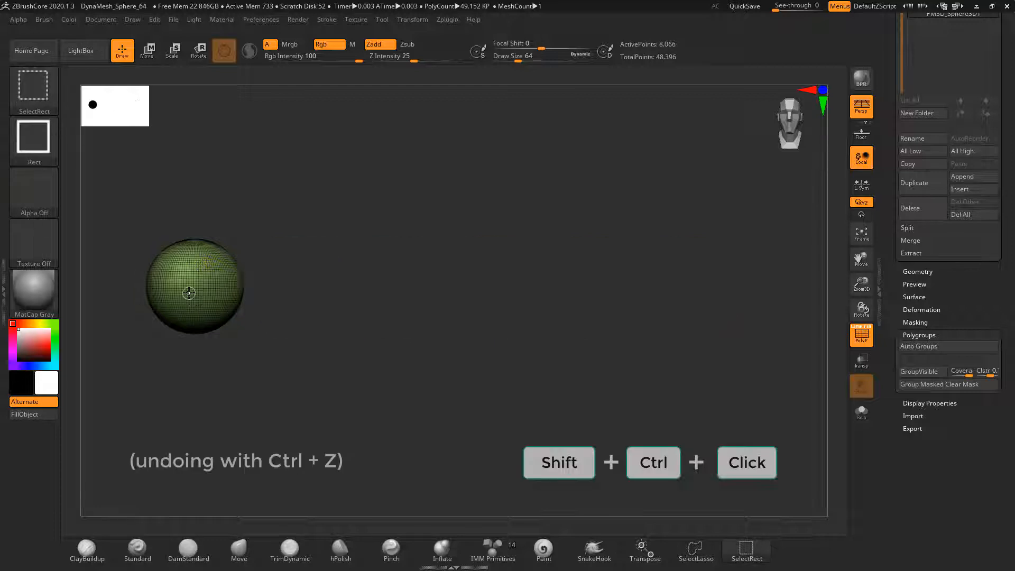
drag(194, 290, 294, 290)
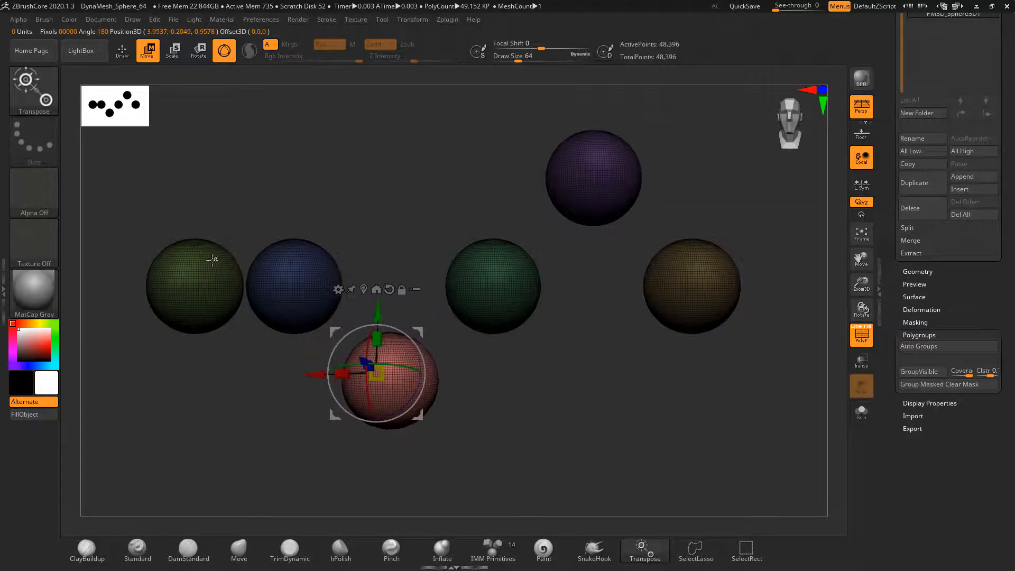
drag(381, 372, 206, 181)
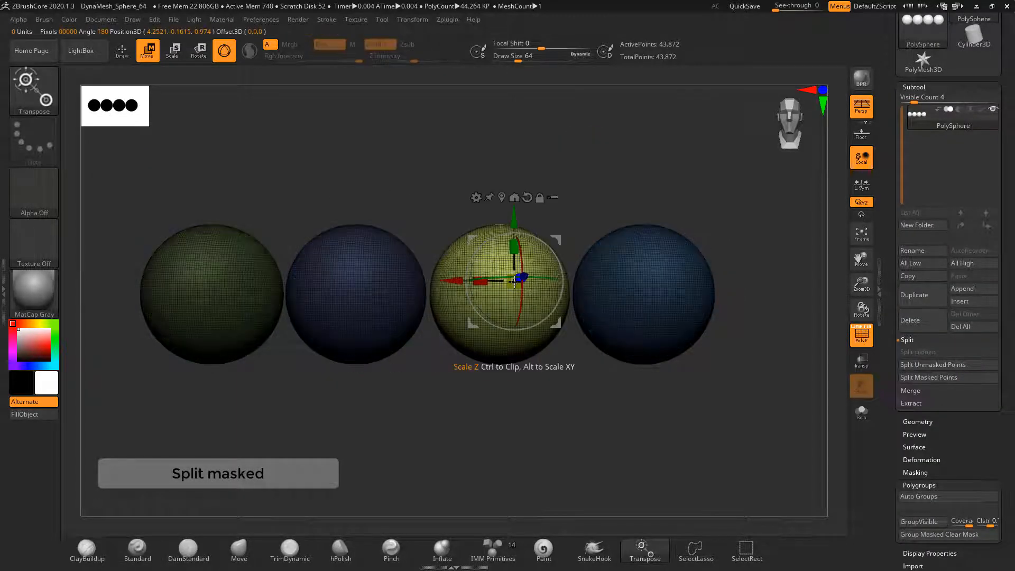
mouse_move(946, 377)
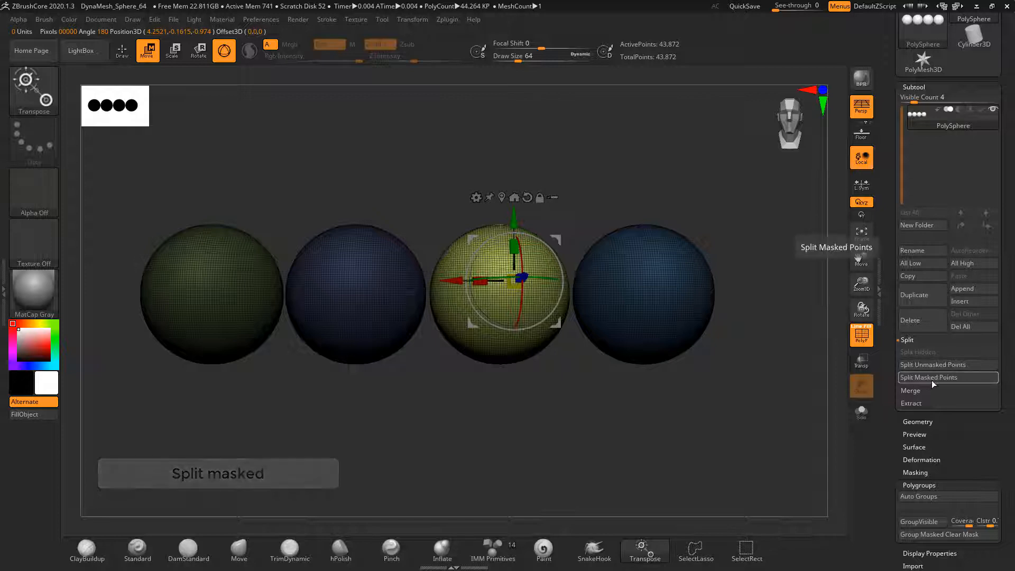
Use Split Masked Points to put the masked sphere in its own subtool
click(928, 377)
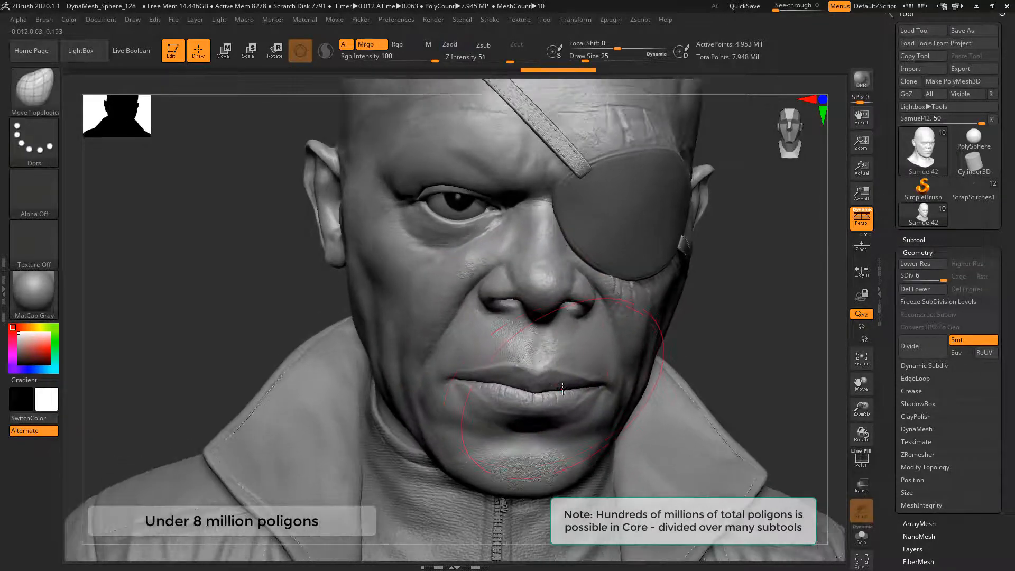
Drag with Move Topological to reshape the Samuel42 head's skin around the mouth
drag(563, 388, 380, 303)
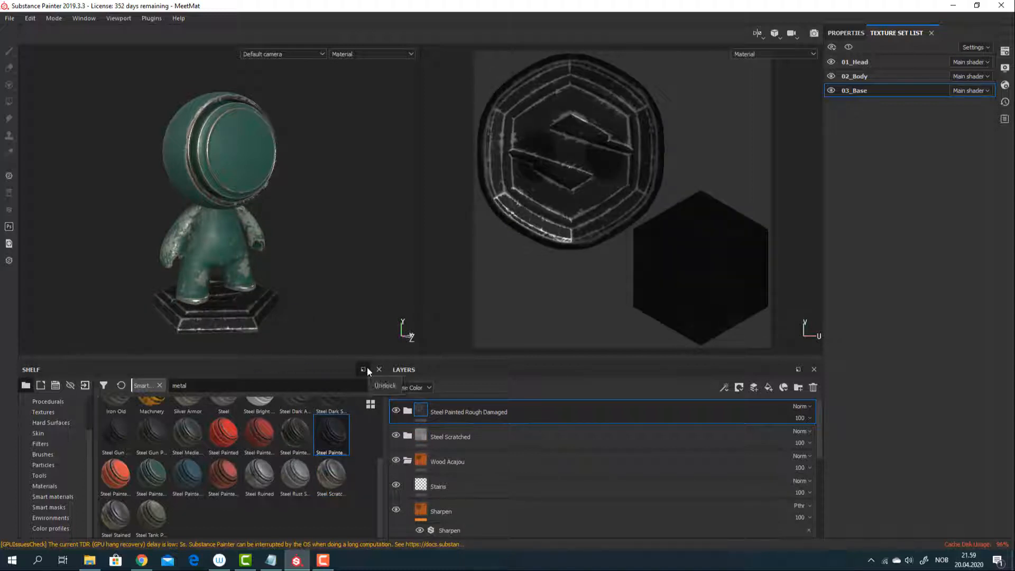
Pose the dog's neck with the Pose brush, lifting its head up and right
click(271, 559)
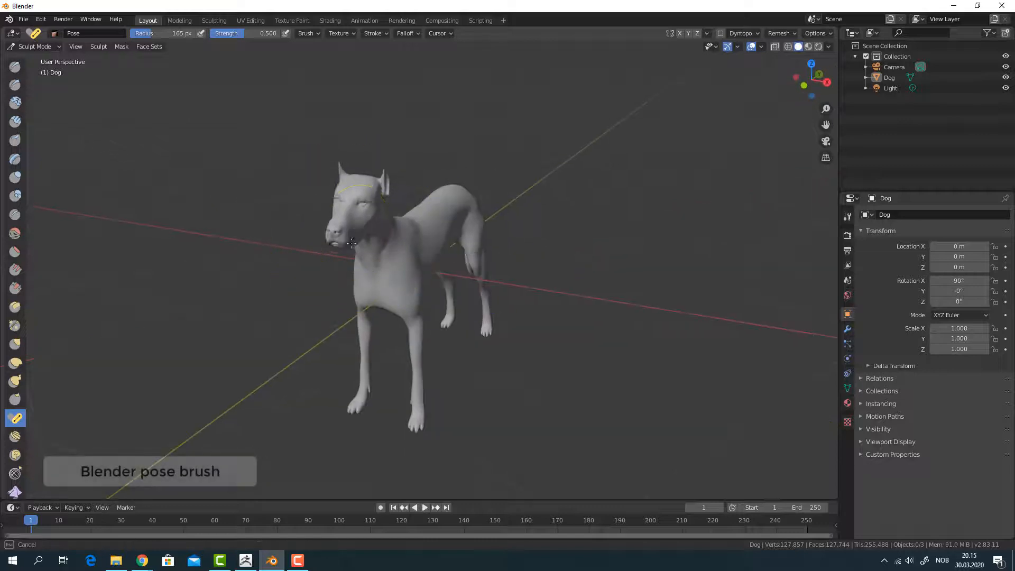
drag(376, 249, 453, 281)
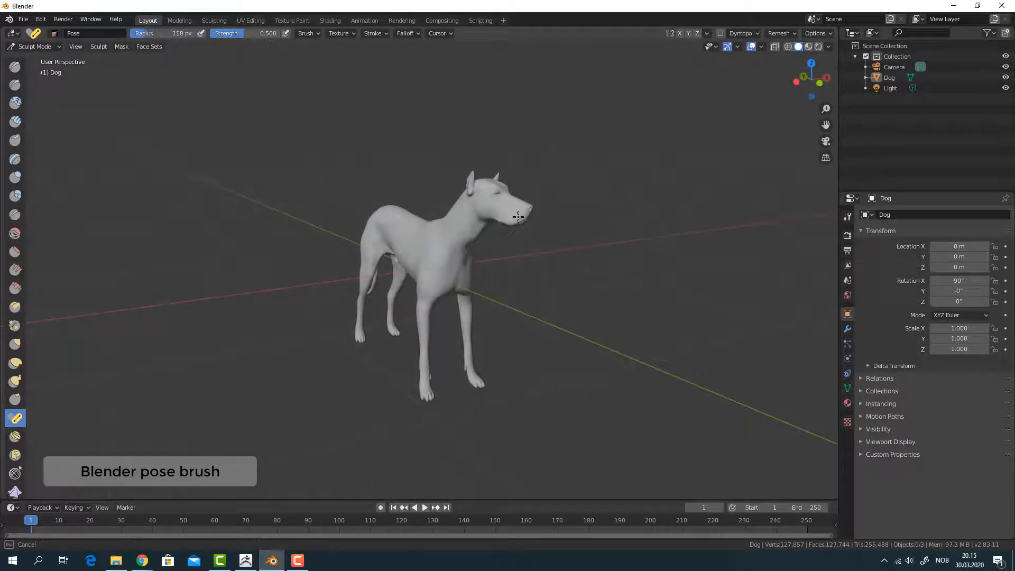
drag(518, 217, 343, 369)
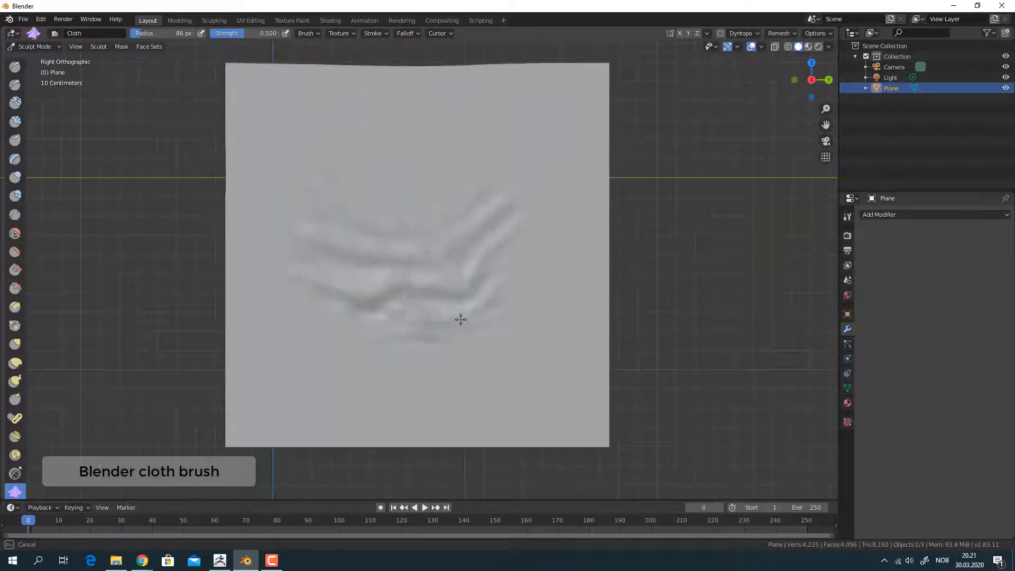
Drag the Cloth brush across the plane's centre to deepen curved wrinkles
drag(459, 317, 453, 322)
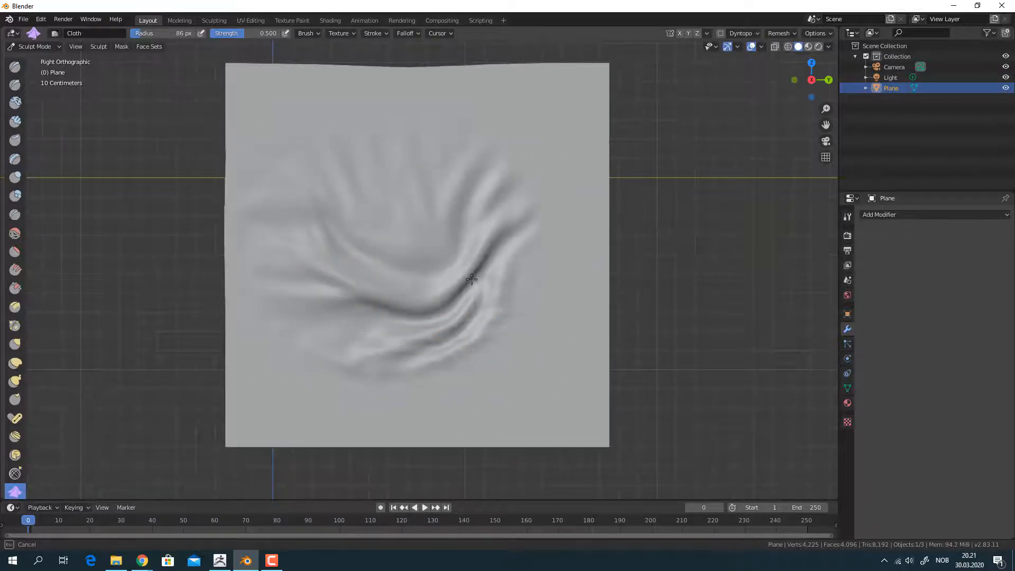
drag(470, 280, 437, 265)
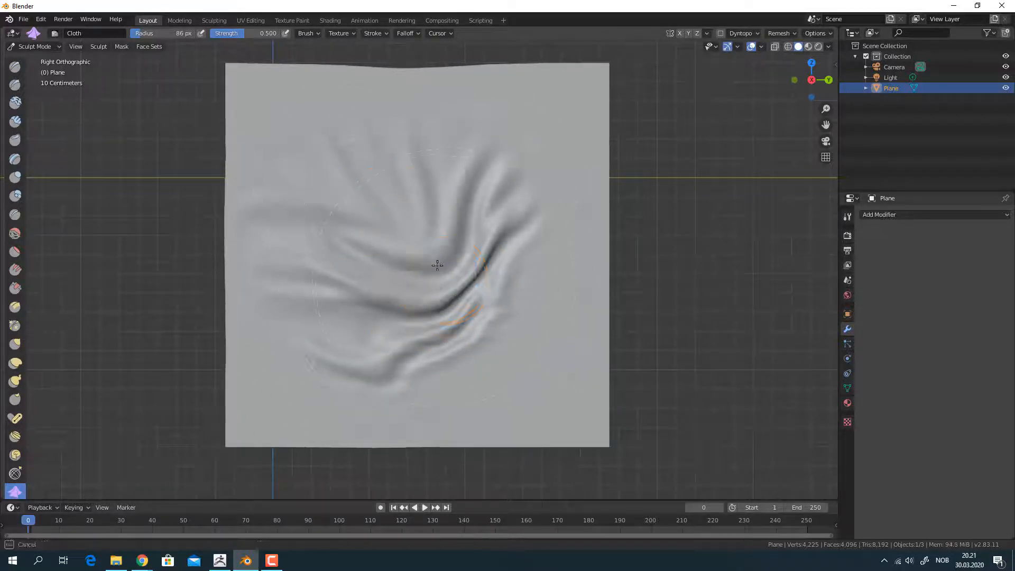